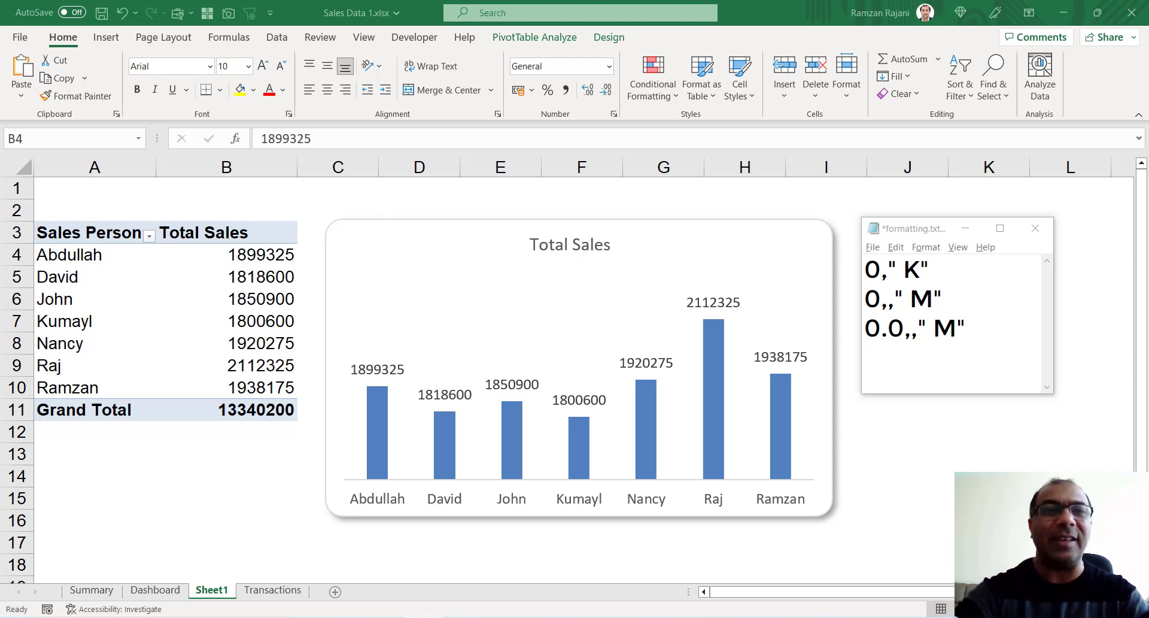
mouse_move(620, 514)
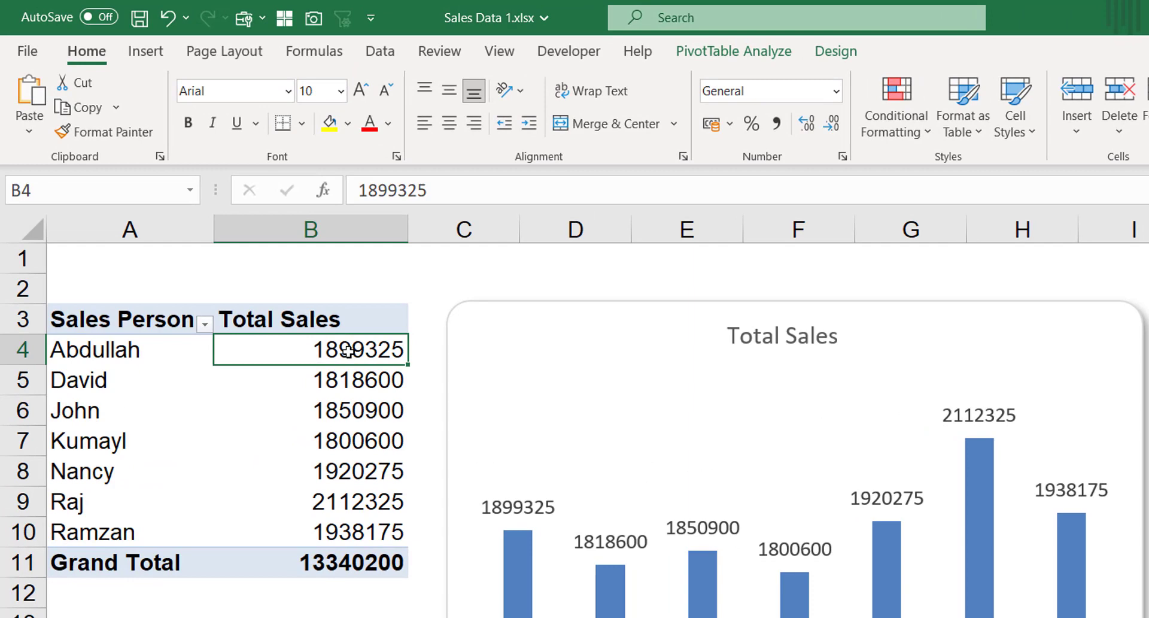
mouse_move(345, 350)
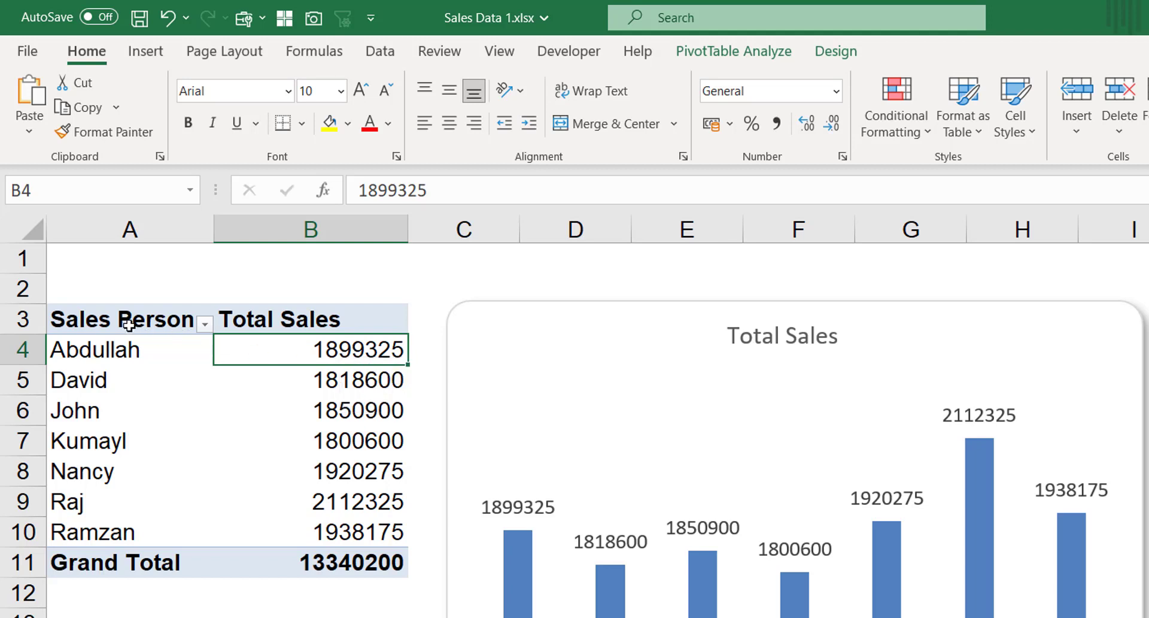
Open Number Format for the Total Sales values and choose the Custom category
left_click(124, 319)
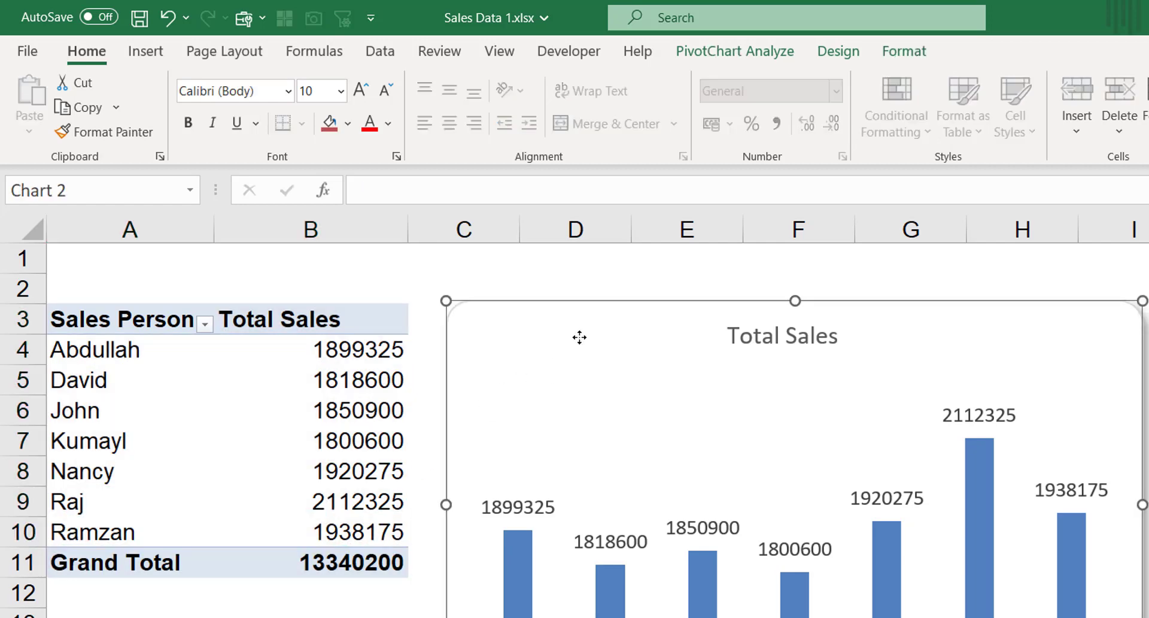
mouse_move(600, 562)
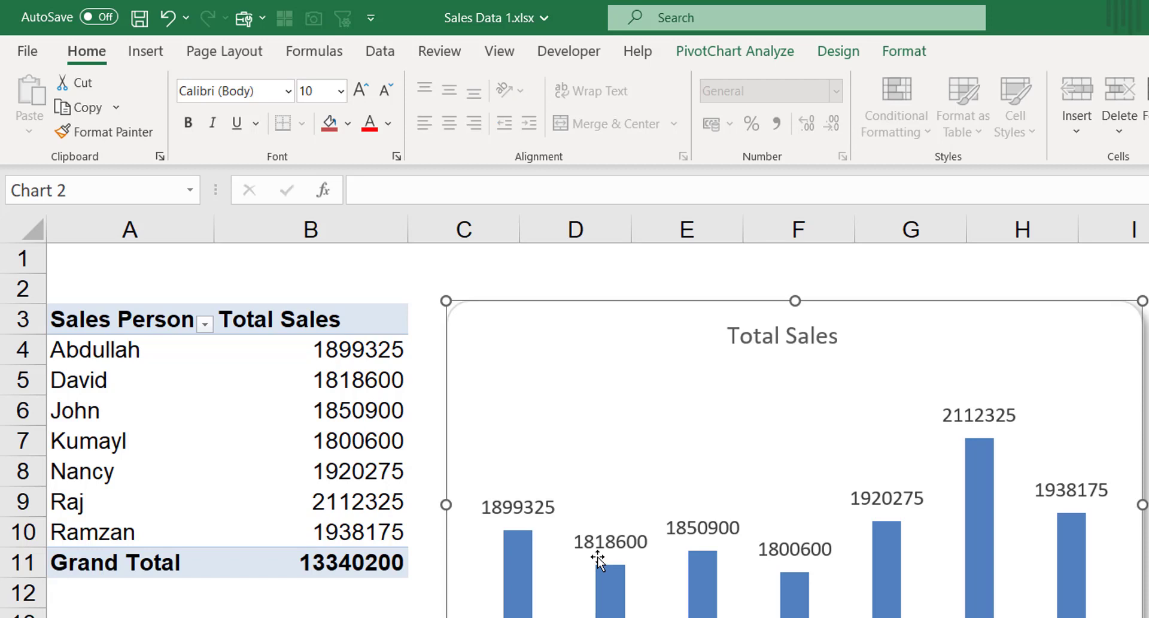
mouse_move(564, 540)
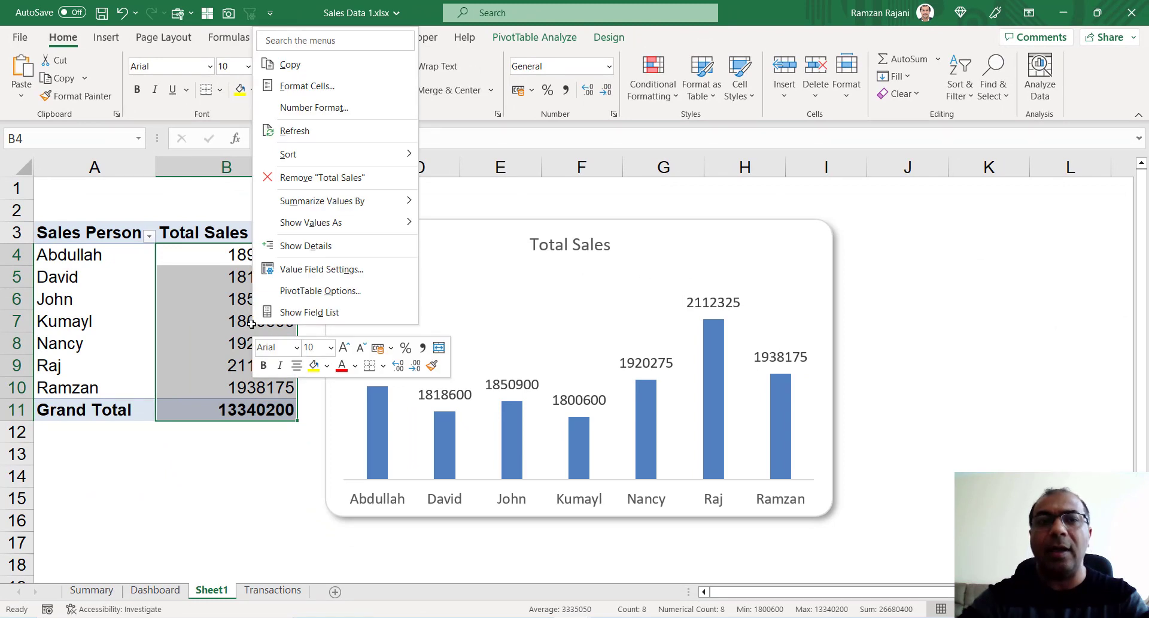
mouse_move(306, 246)
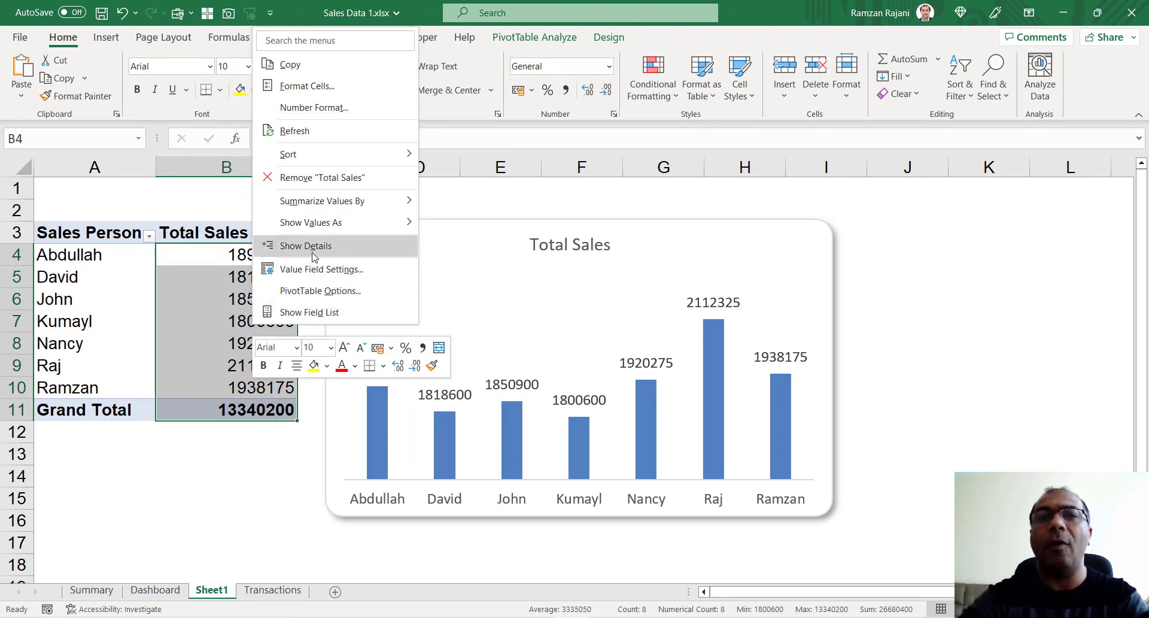
mouse_move(314, 107)
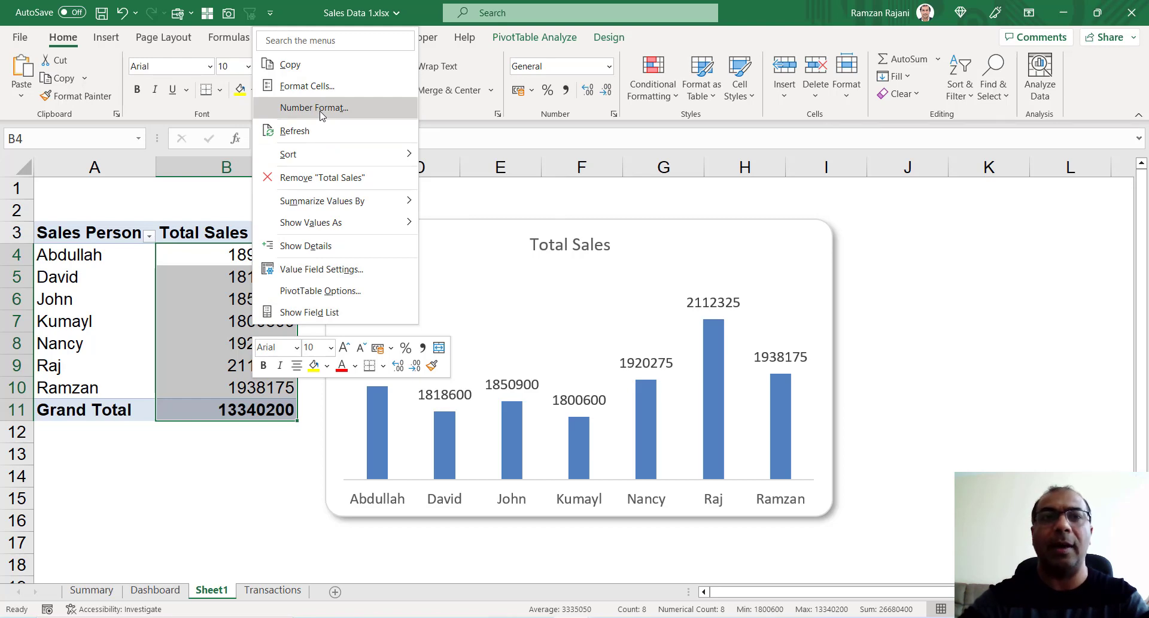
left_click(314, 108)
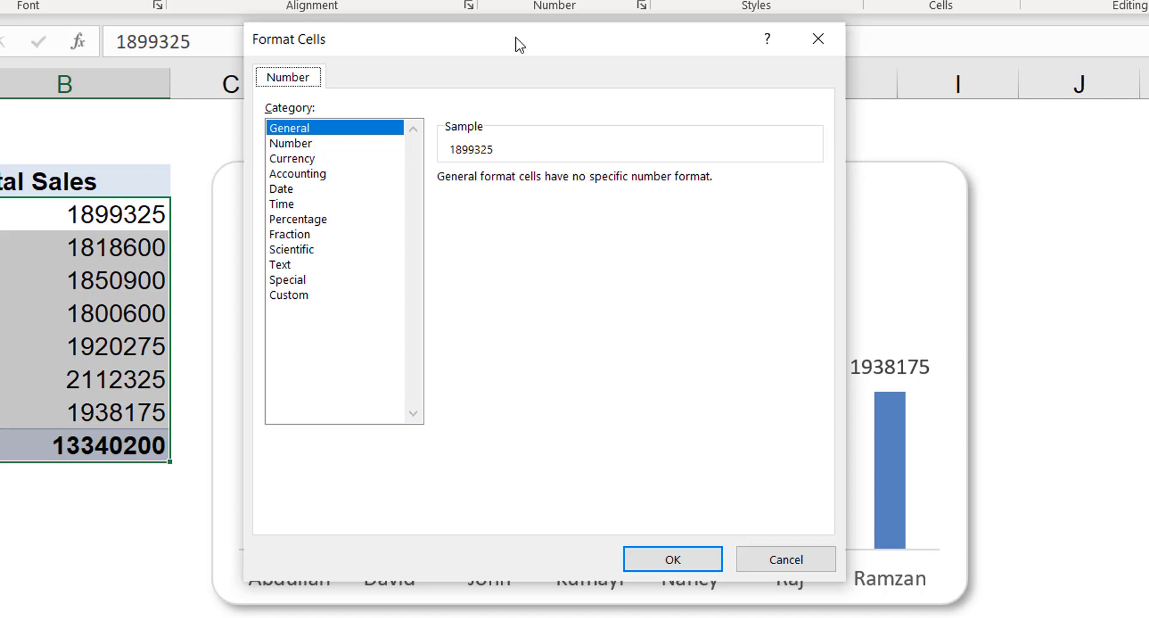
left_click(288, 294)
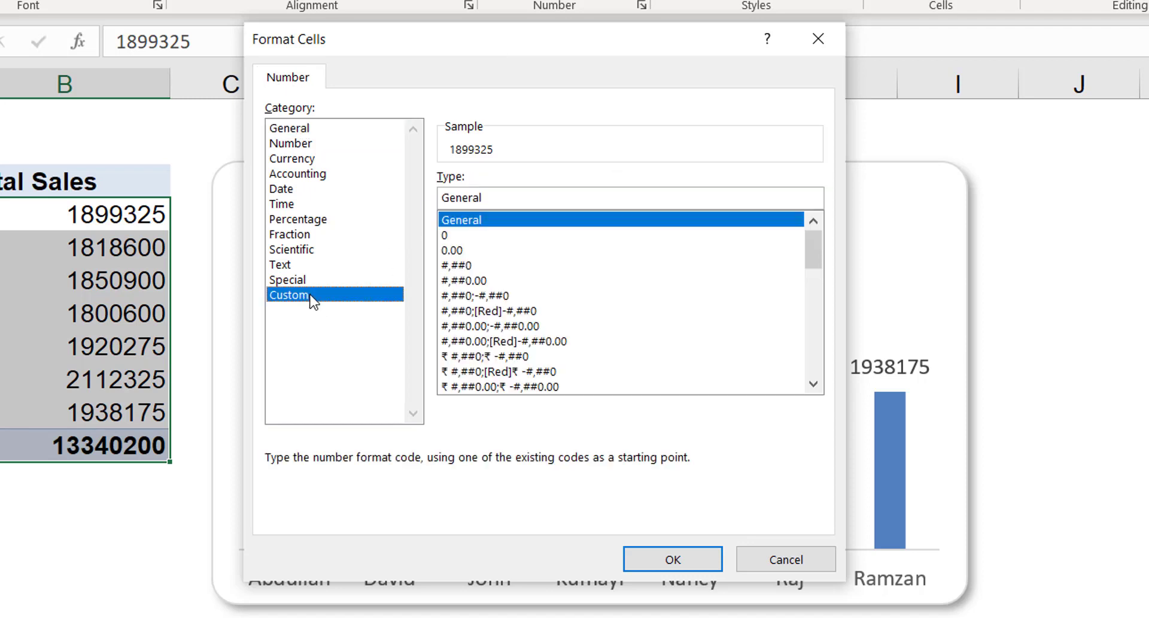
mouse_move(429, 171)
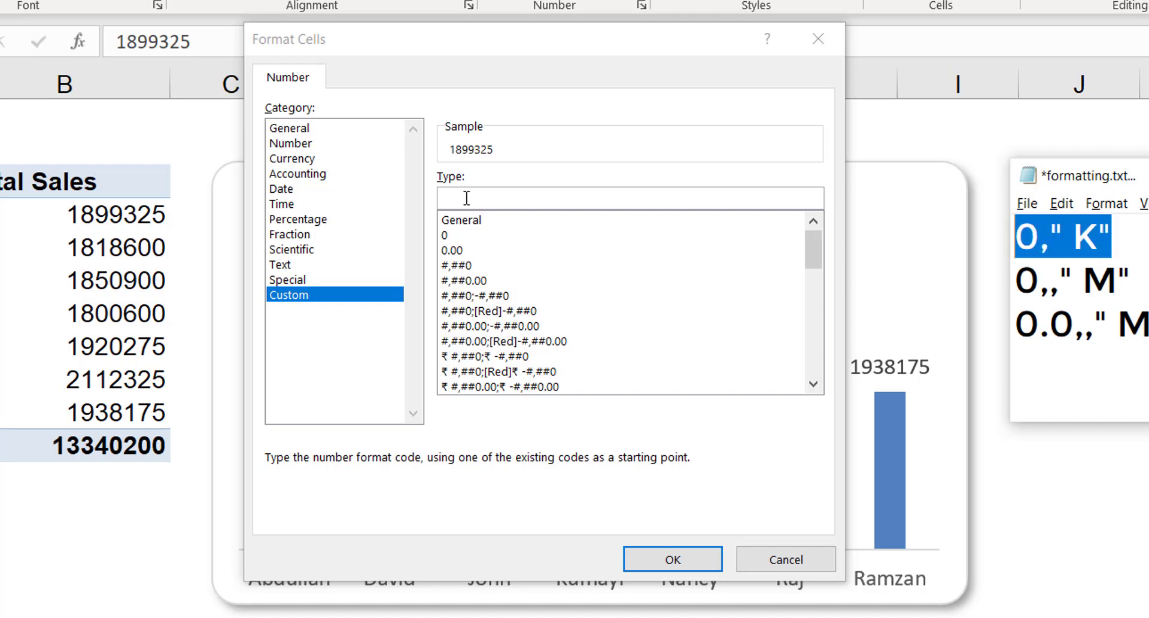
Enter the custom format 0," K" to display sales in thousands
type("0,\" K\"")
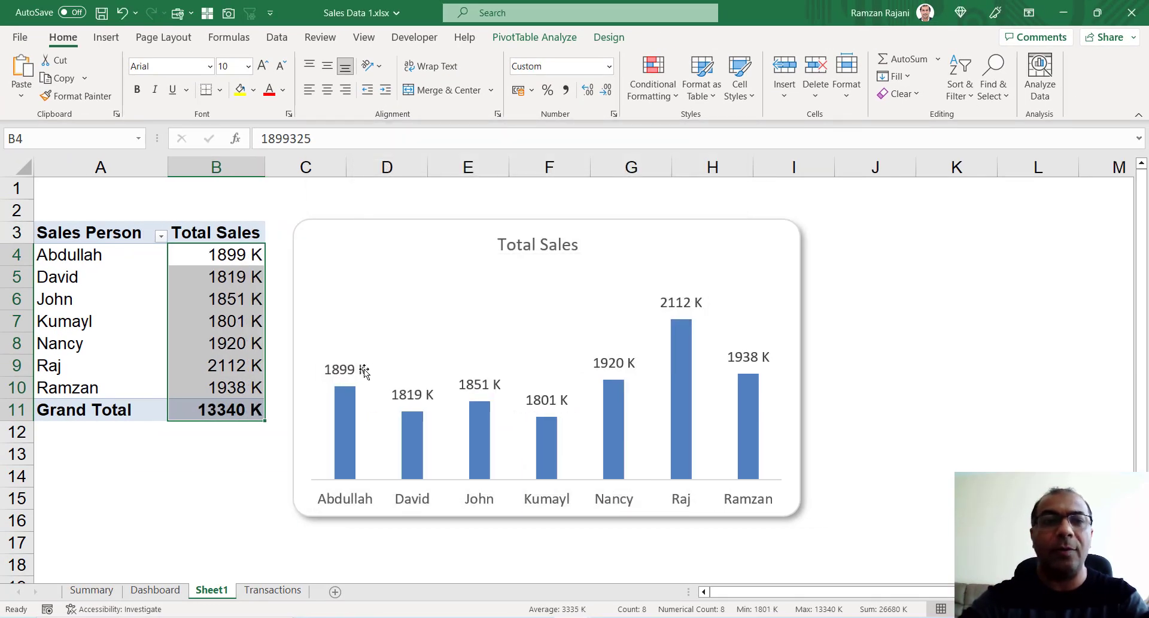
mouse_move(303, 370)
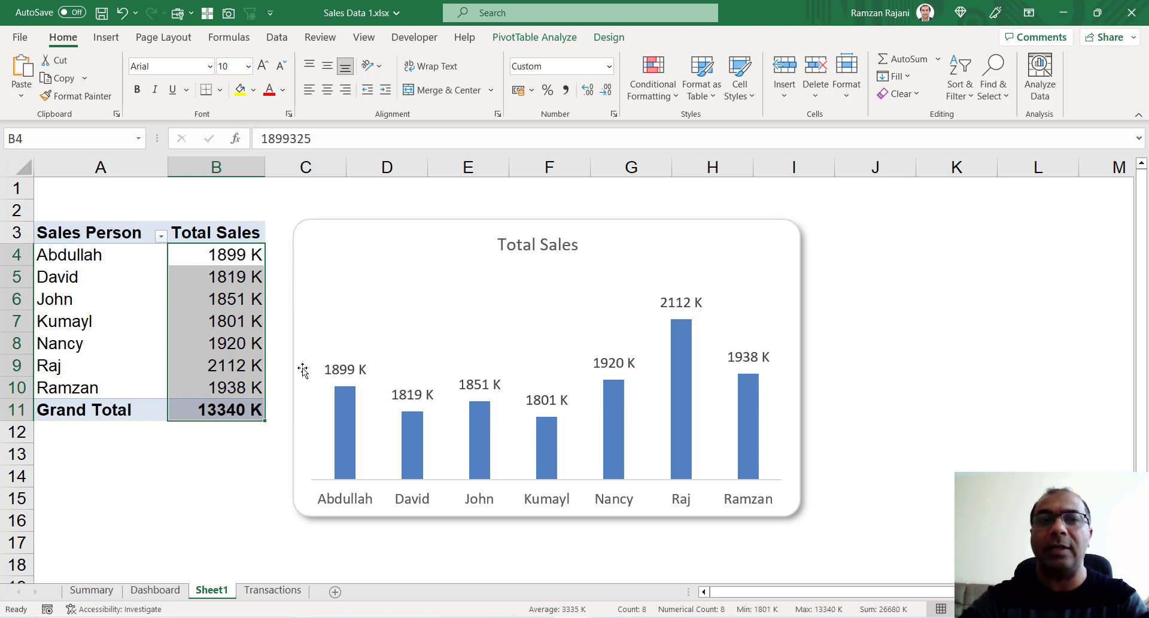
left_click(215, 276)
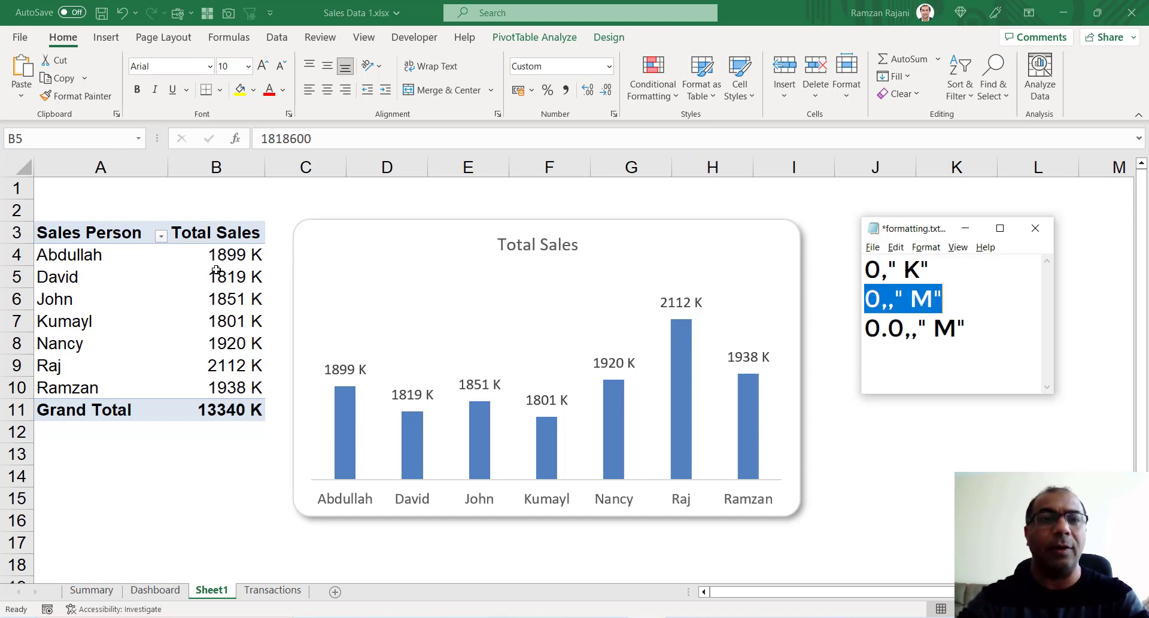
Select B4:B11 and apply the custom format 0,," M" for whole millions
left_click(216, 255)
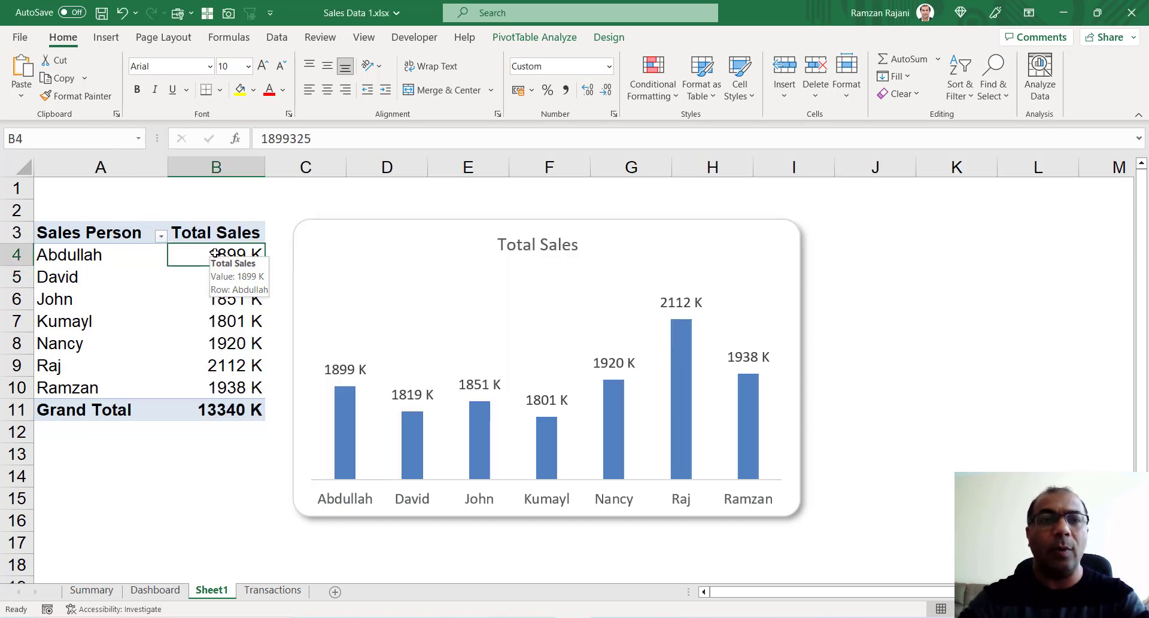
left_click_drag(216, 254, 215, 410)
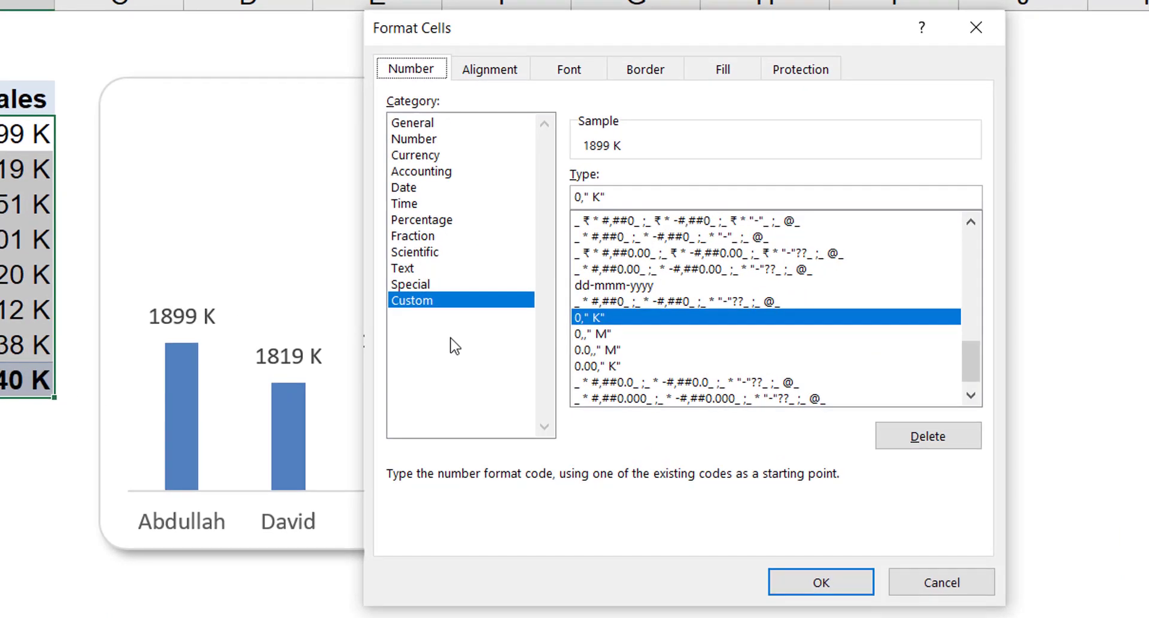
mouse_move(592, 182)
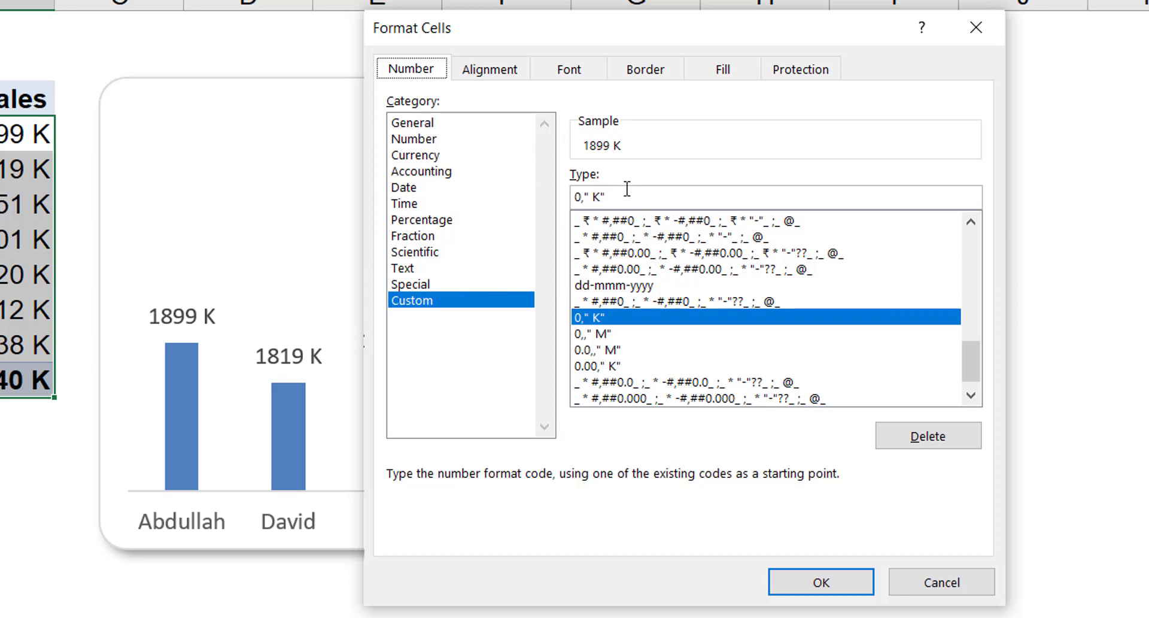
left_click(598, 334)
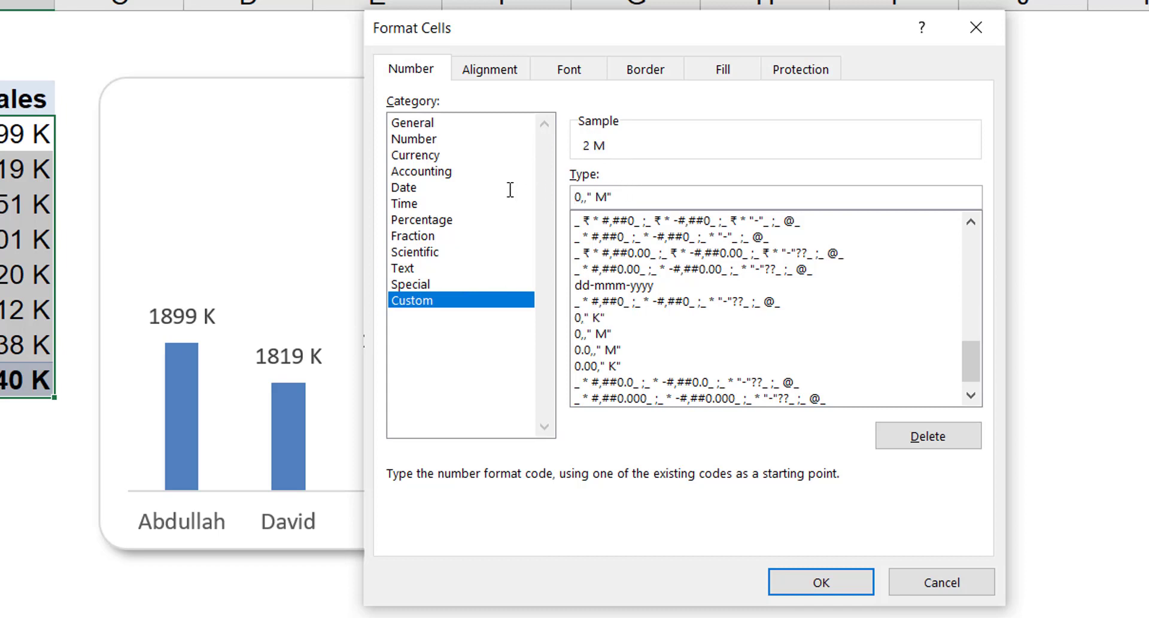
left_click(601, 196)
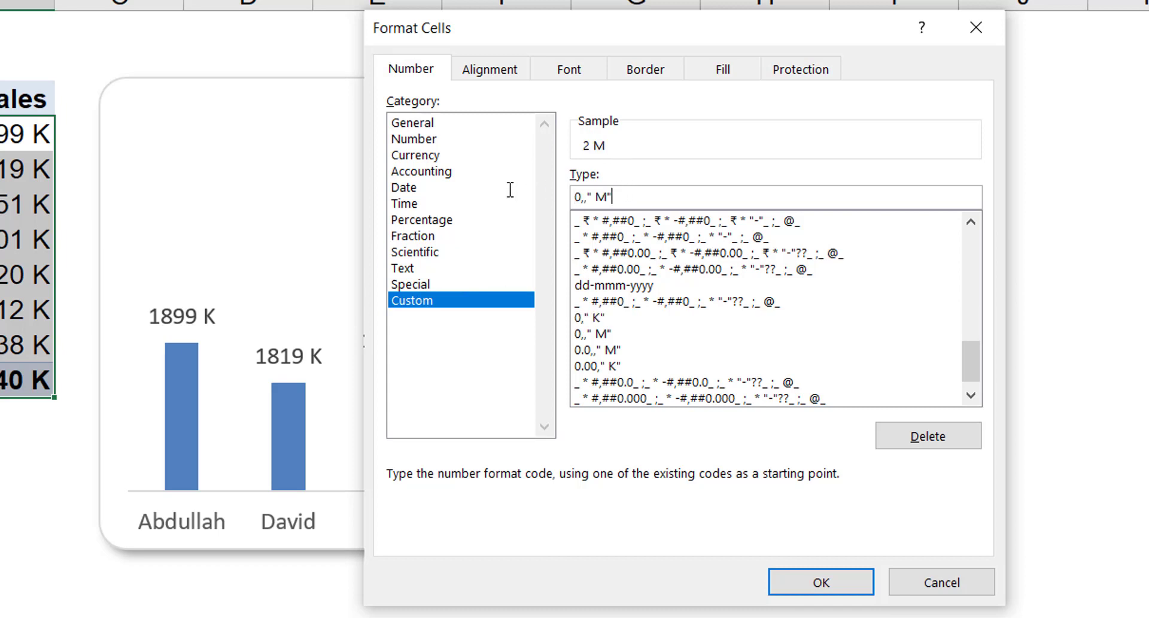
mouse_move(856, 547)
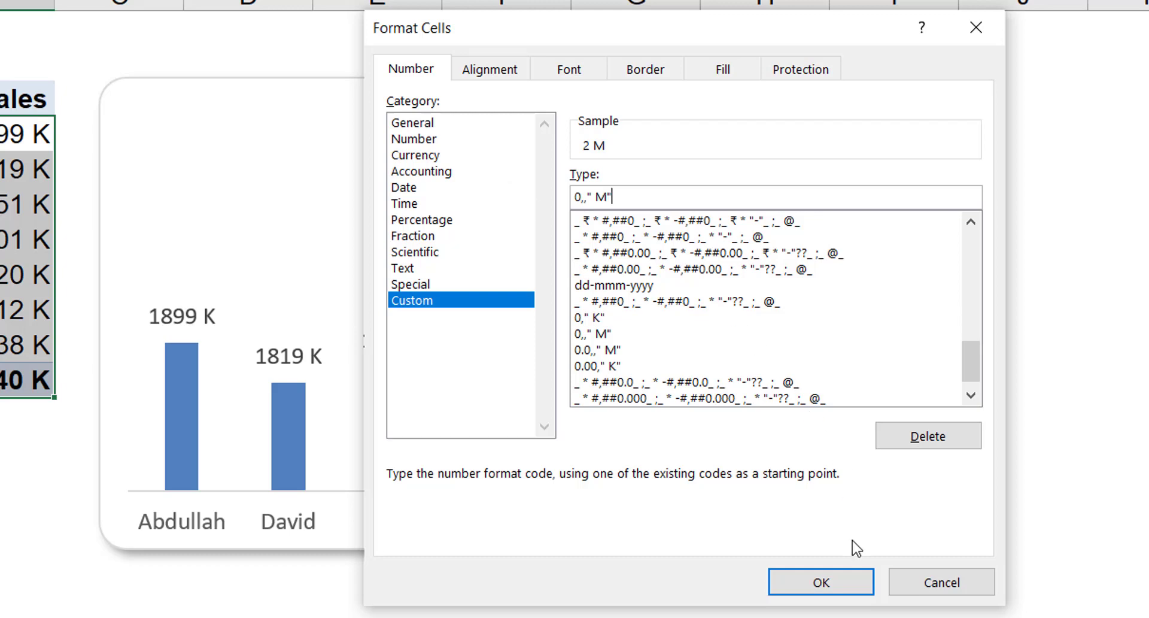
left_click(820, 582)
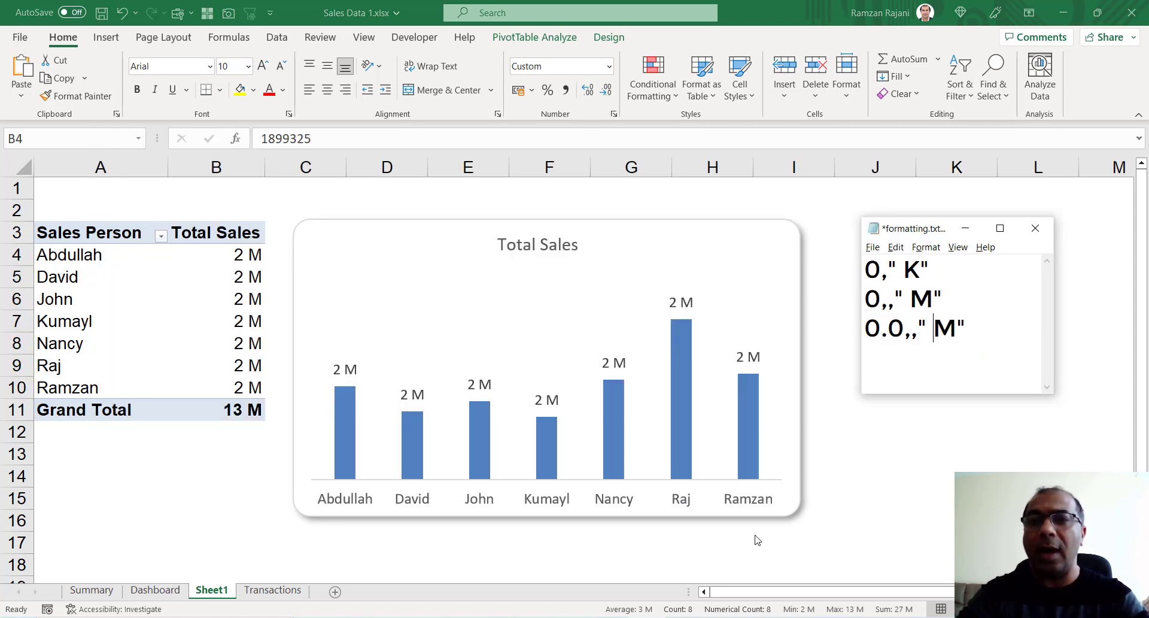
triple_click(914, 328)
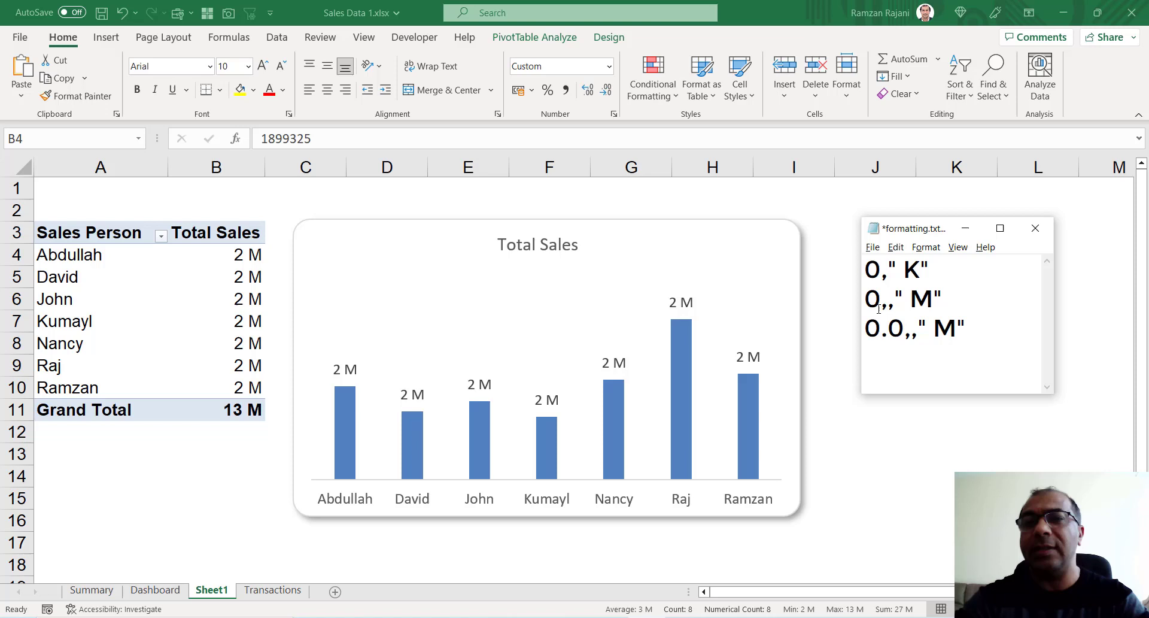
type("0")
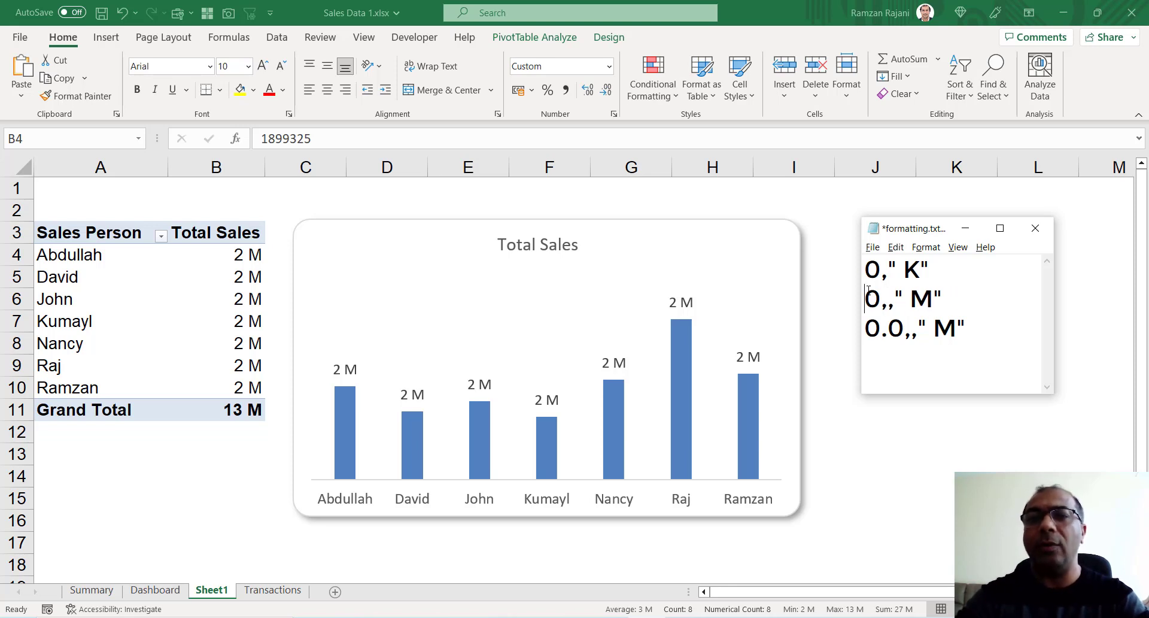
triple_click(914, 328)
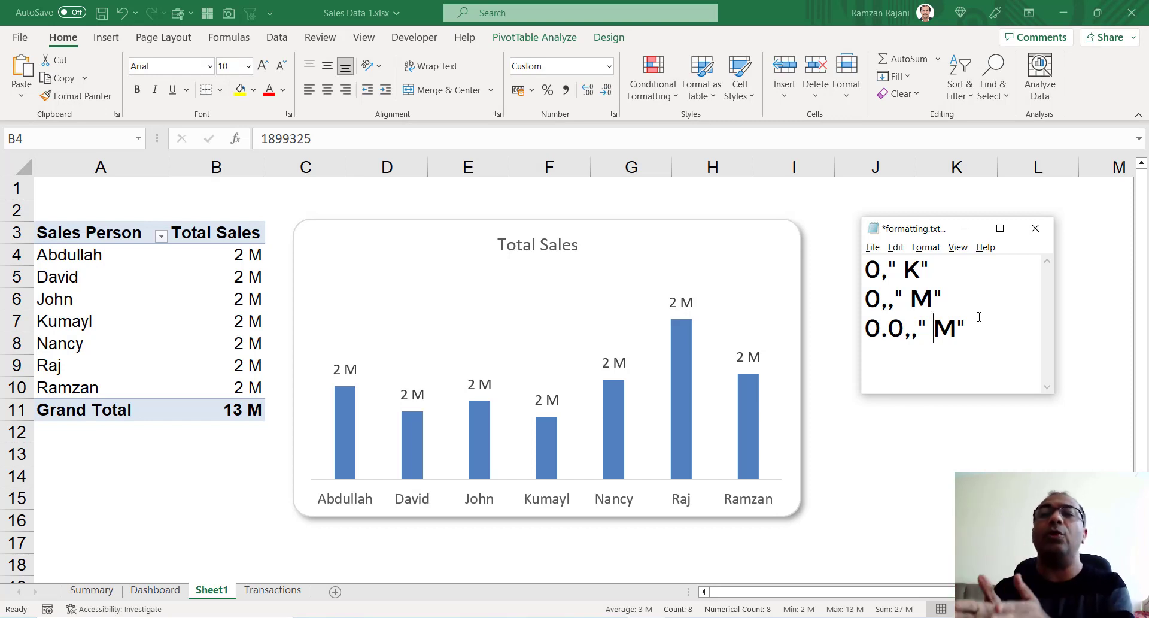
mouse_move(433, 268)
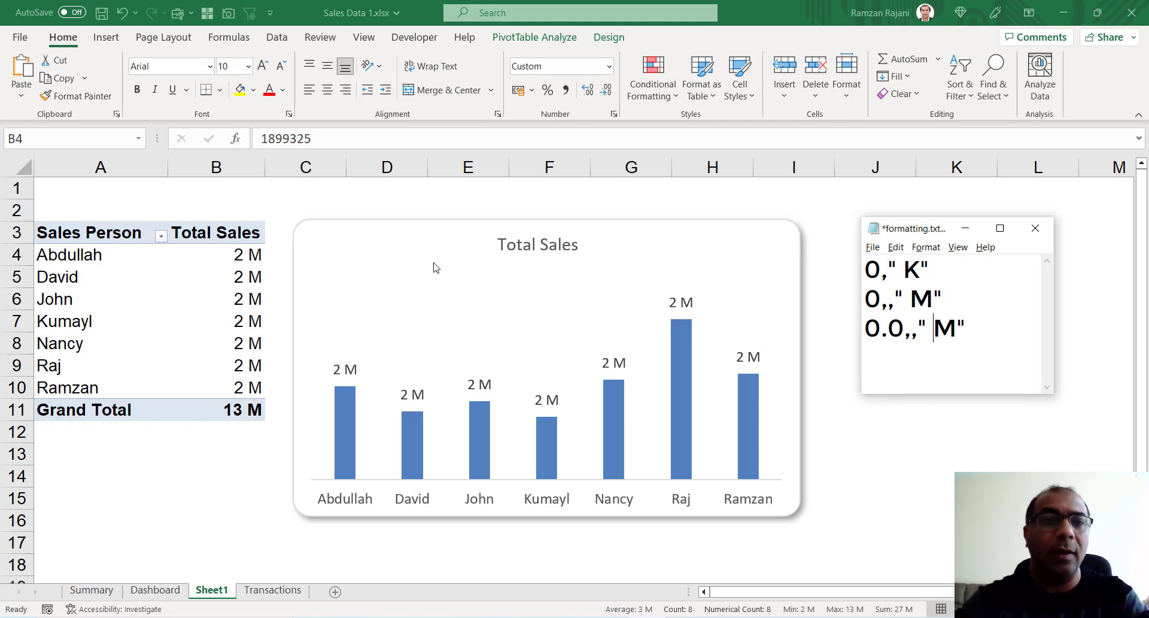
Apply the custom format 0.0,," M" to the sales values, e.g. 1.9 M
left_click(215, 167)
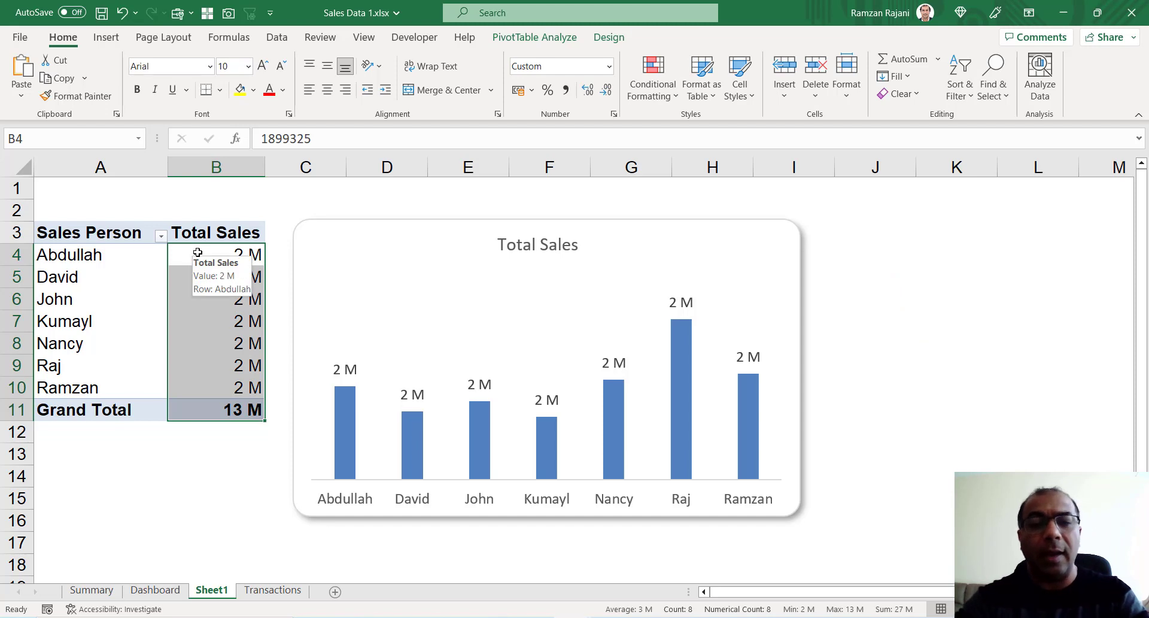
mouse_move(197, 252)
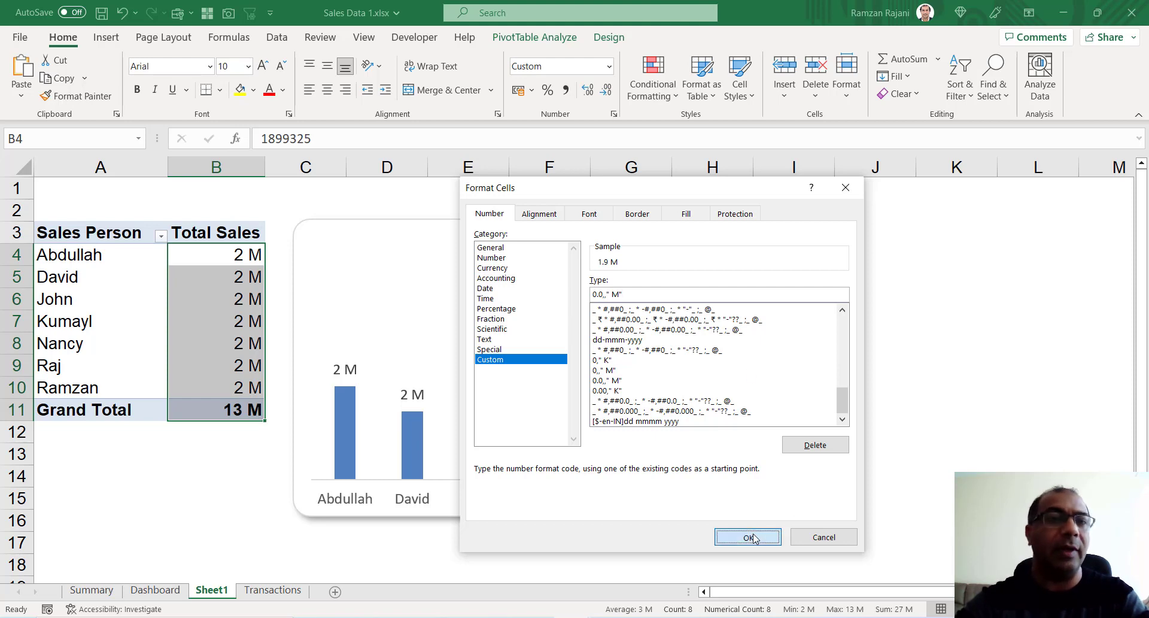
left_click(747, 537)
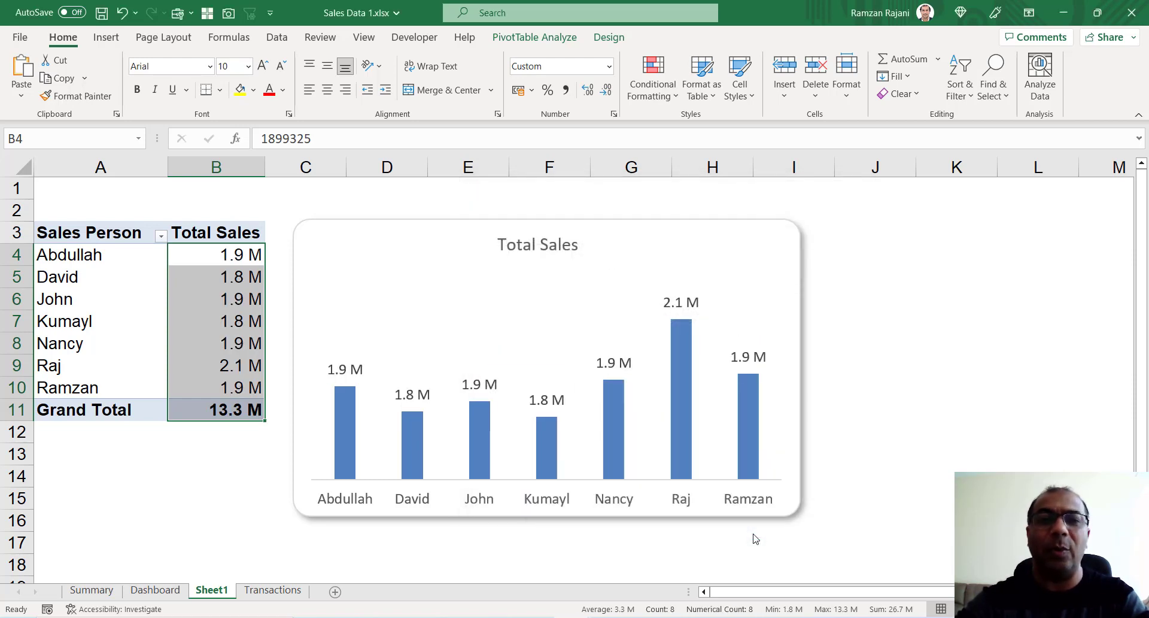